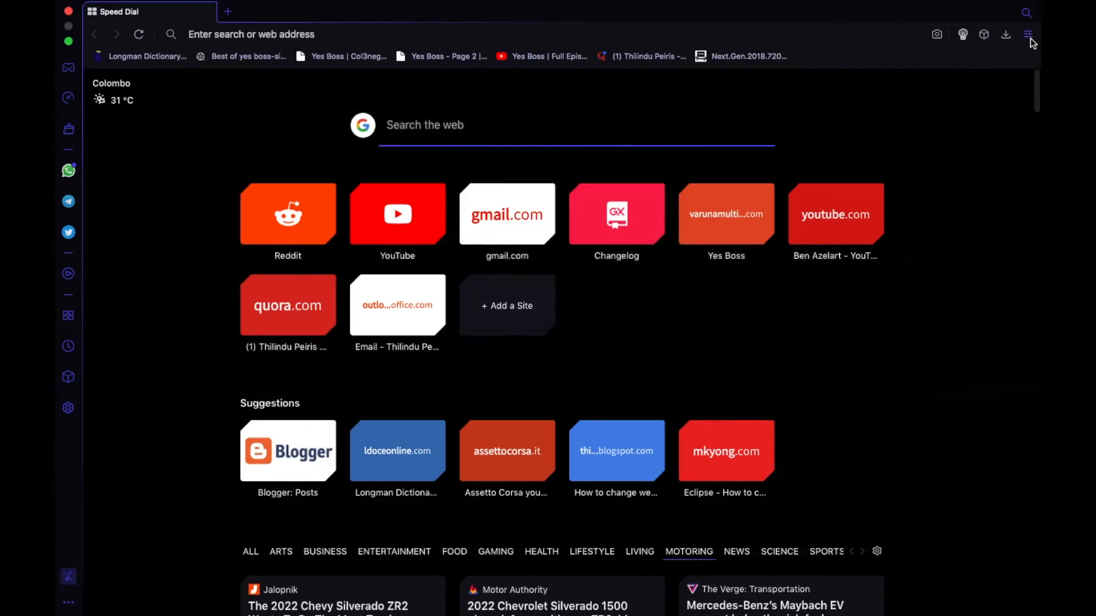
Bring up the Easy Setup panel with the Custom theme in Dark mode.
click(1028, 34)
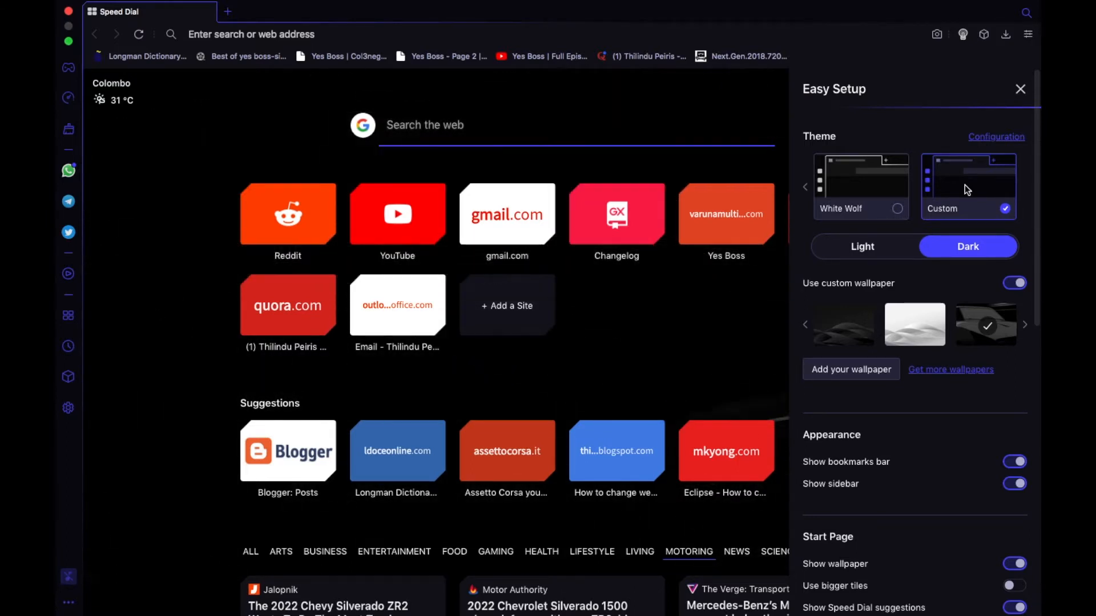
Enter the custom theme's colour configuration and choose blue as the primary accent.
click(995, 136)
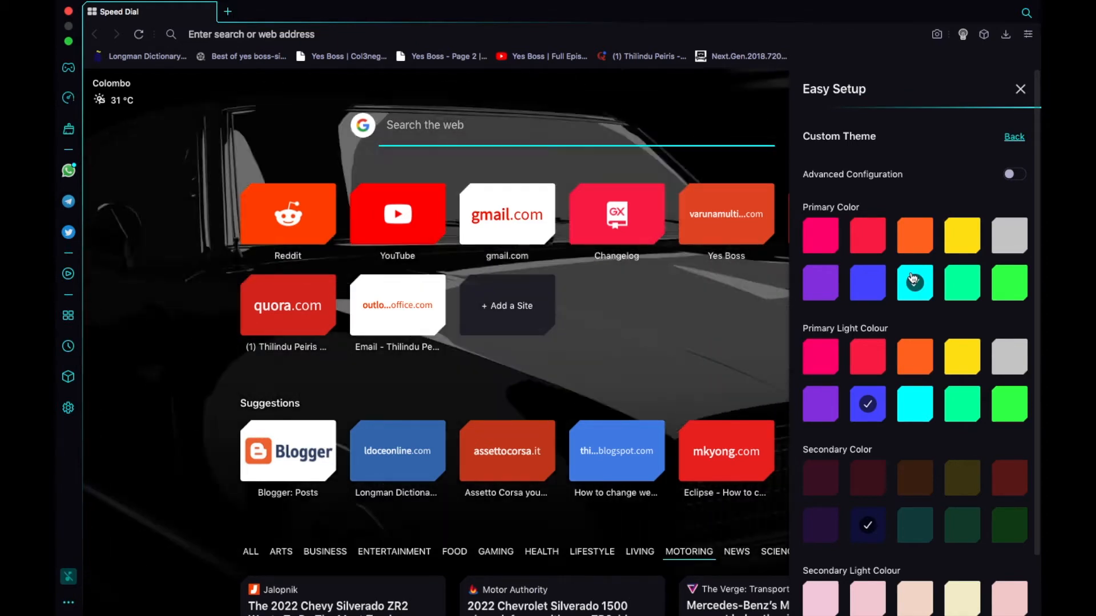
click(867, 283)
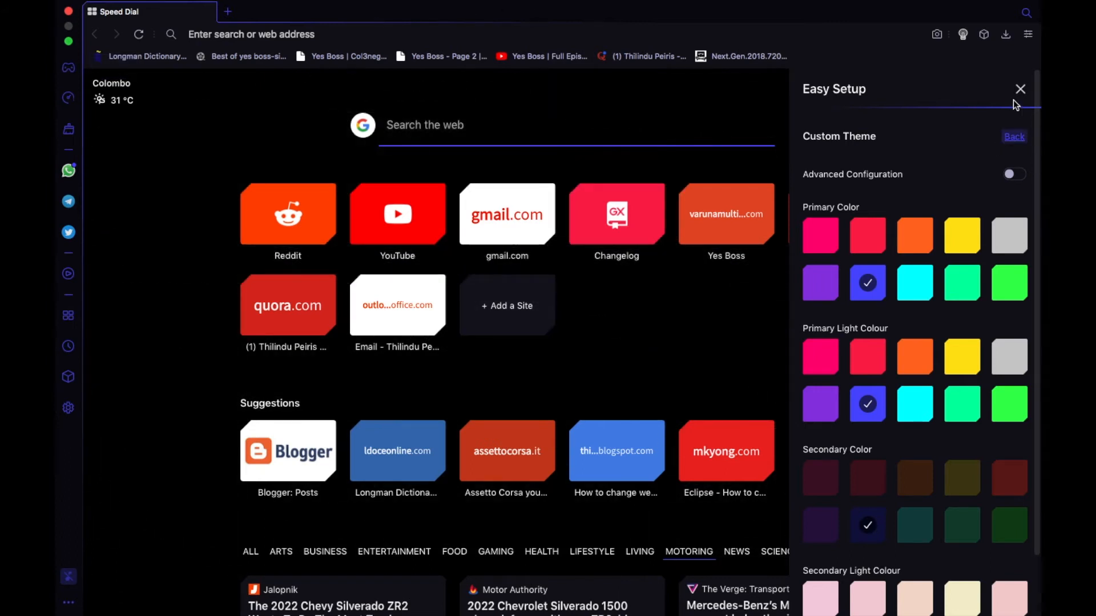
Go back from the colour settings to the main Easy Setup overview.
click(1020, 89)
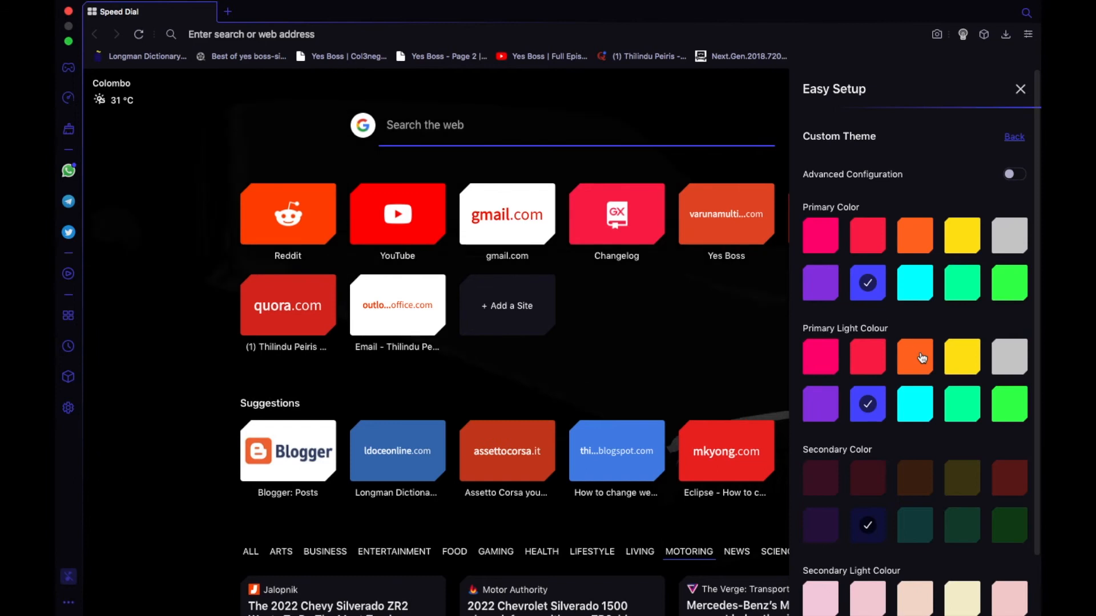
scroll(down, 3)
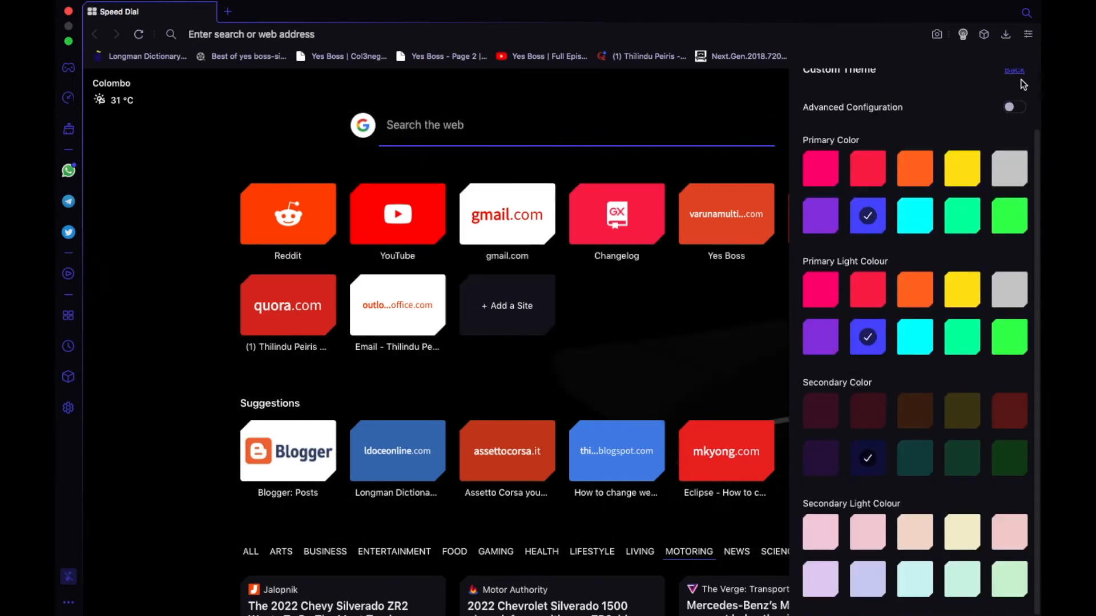
click(1012, 70)
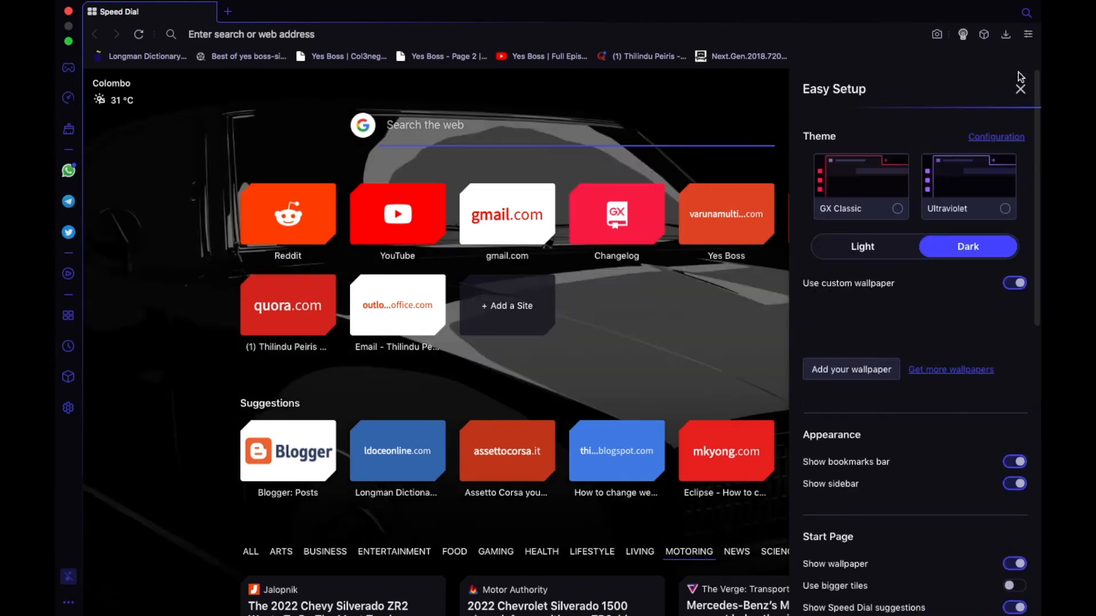